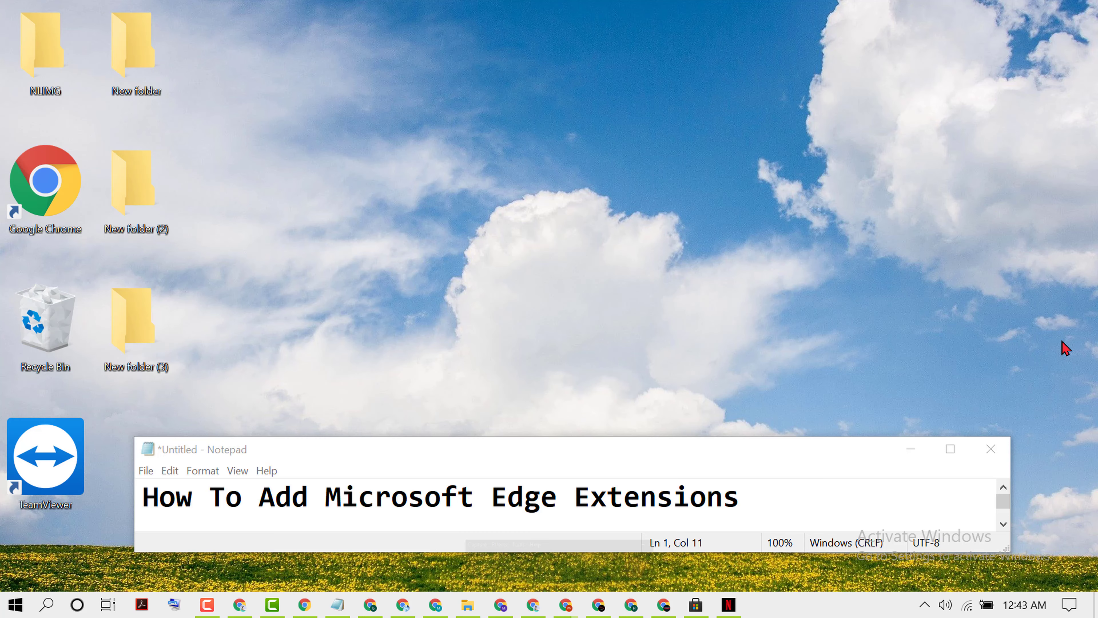
mouse_move(44, 604)
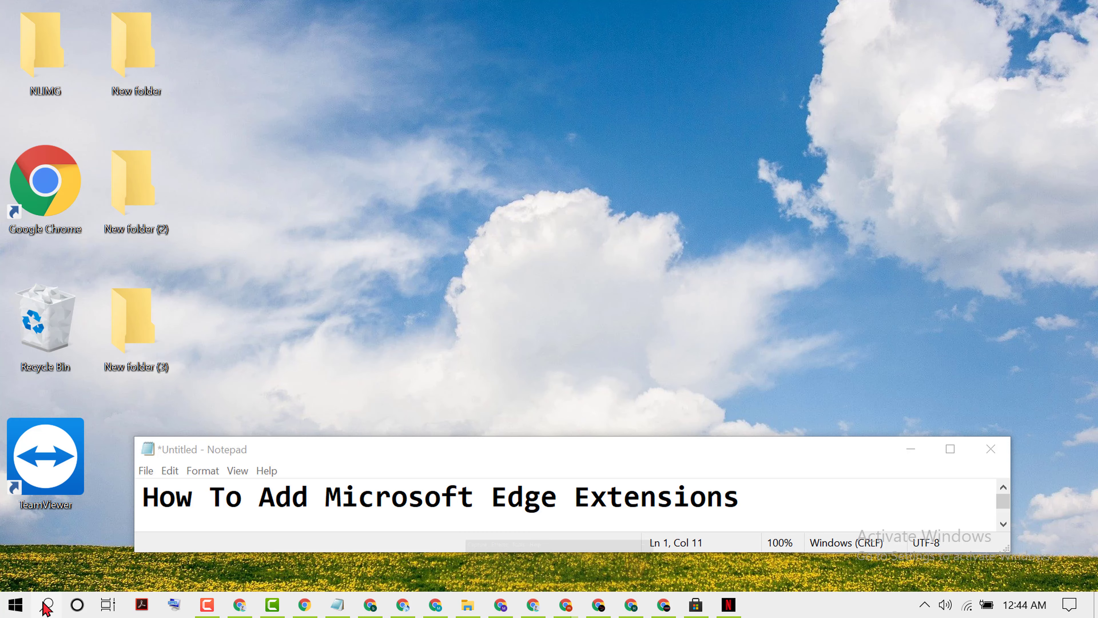
- Launch Microsoft Edge from Windows search by searching 'ed'
click(14, 604)
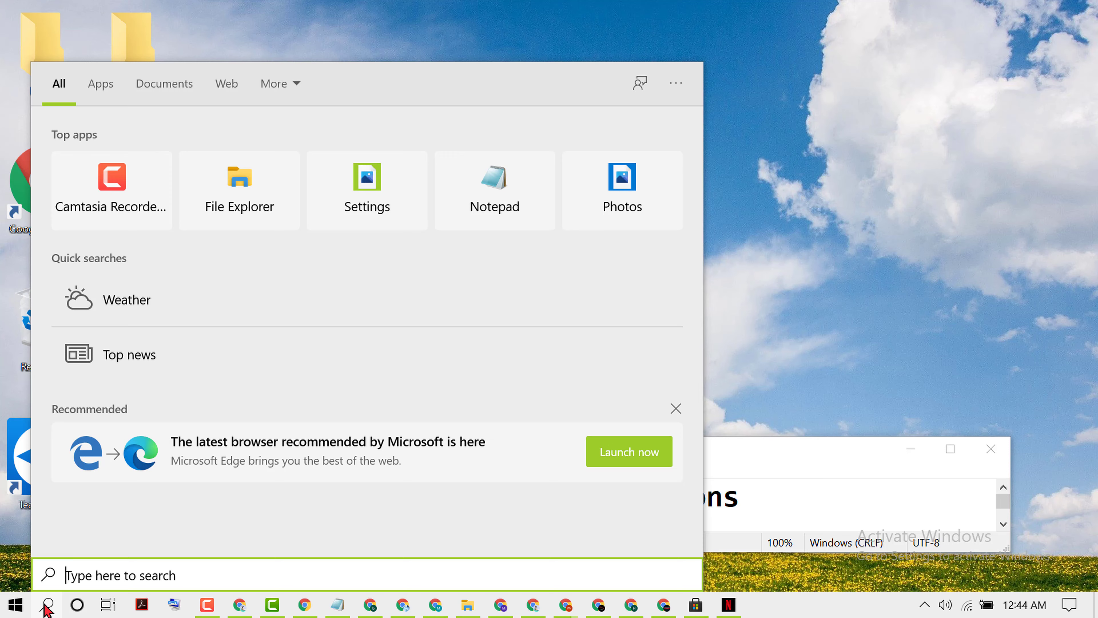
text(ed)
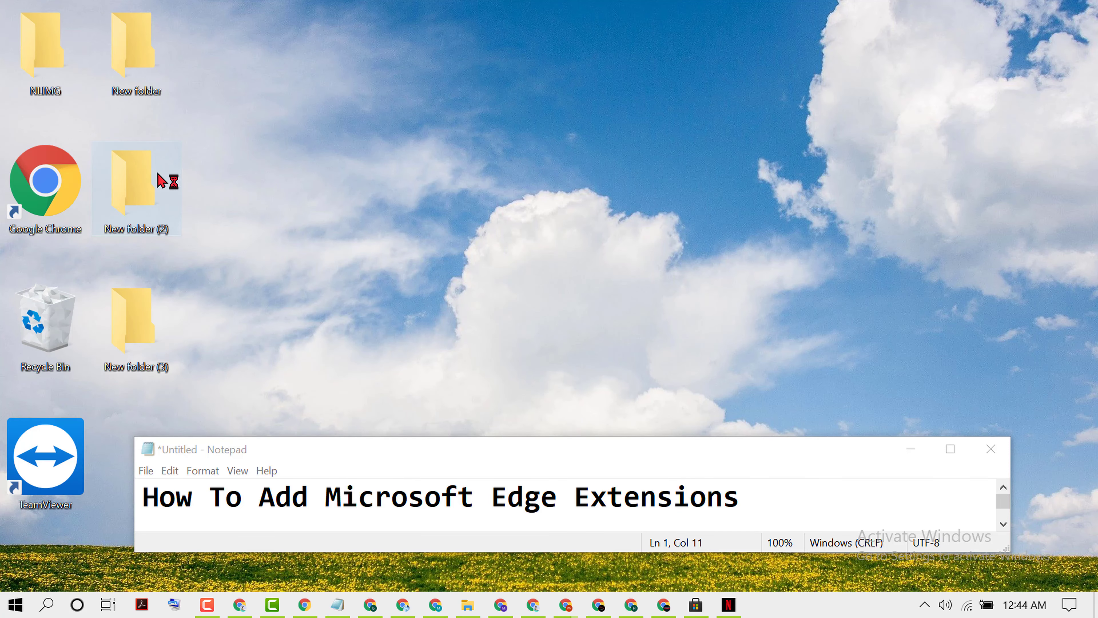
click(761, 604)
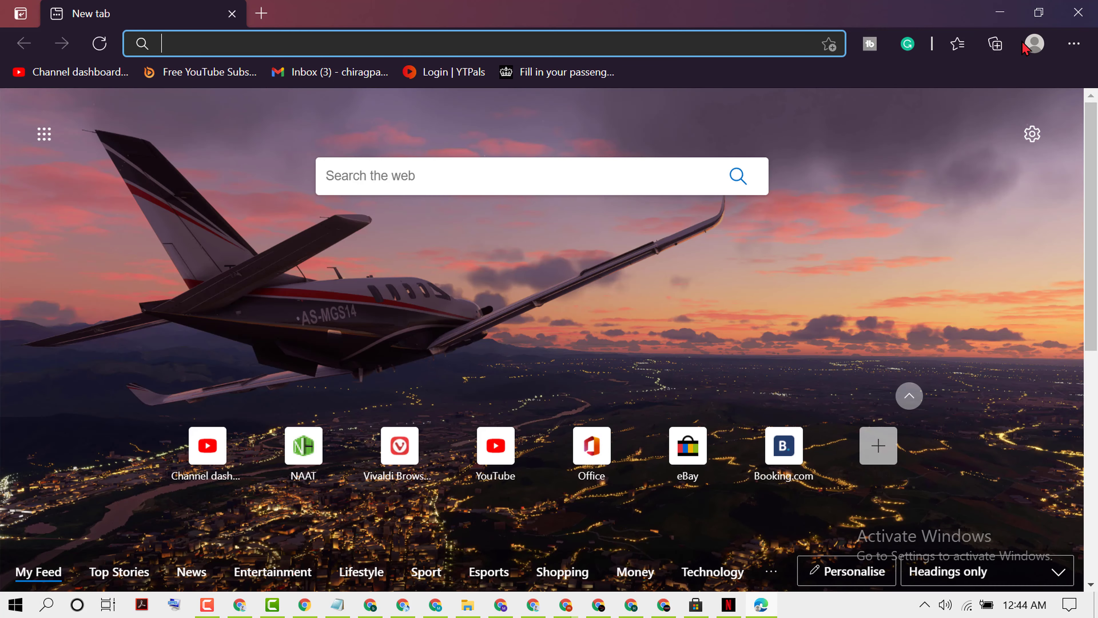
- Show Edge's Extensions management page listing Grammarly and TubeBuddy
click(1073, 43)
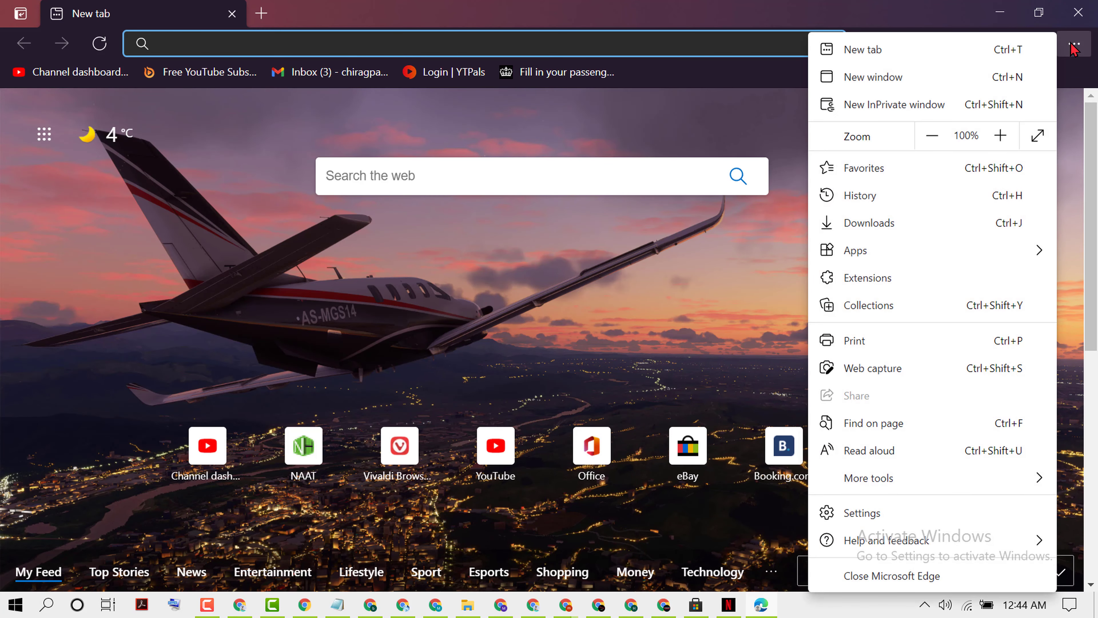
mouse_move(974, 219)
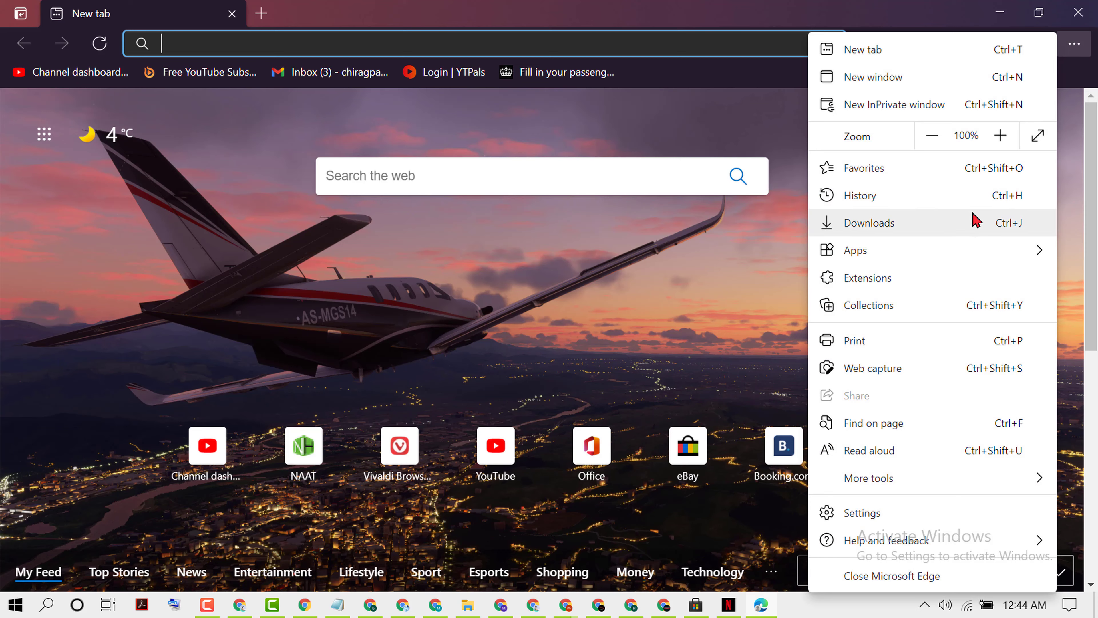
mouse_move(865, 283)
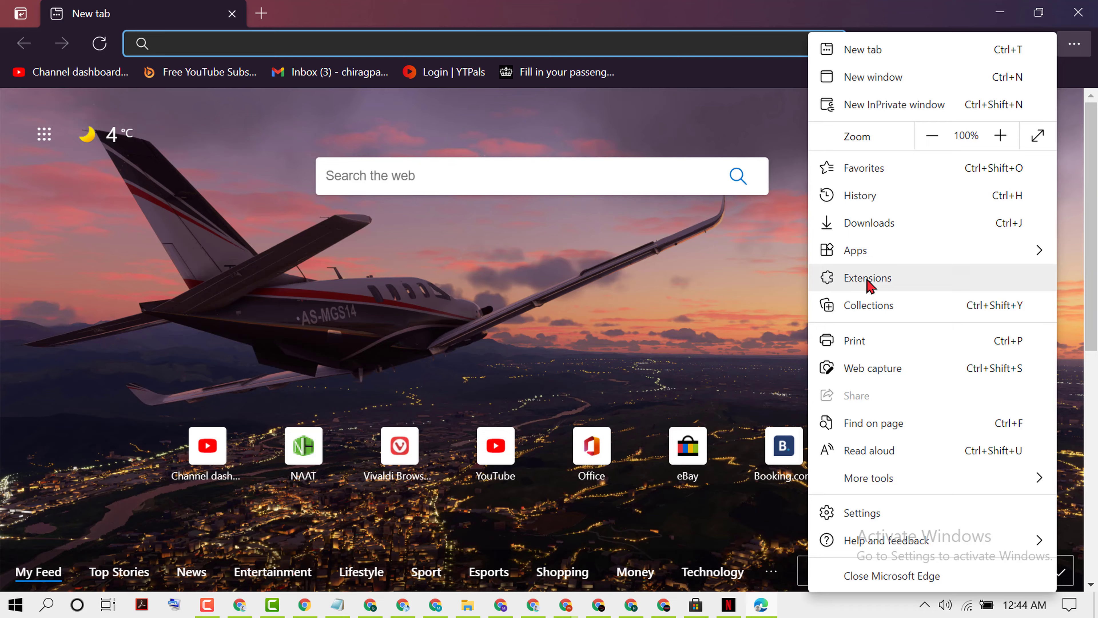
click(867, 277)
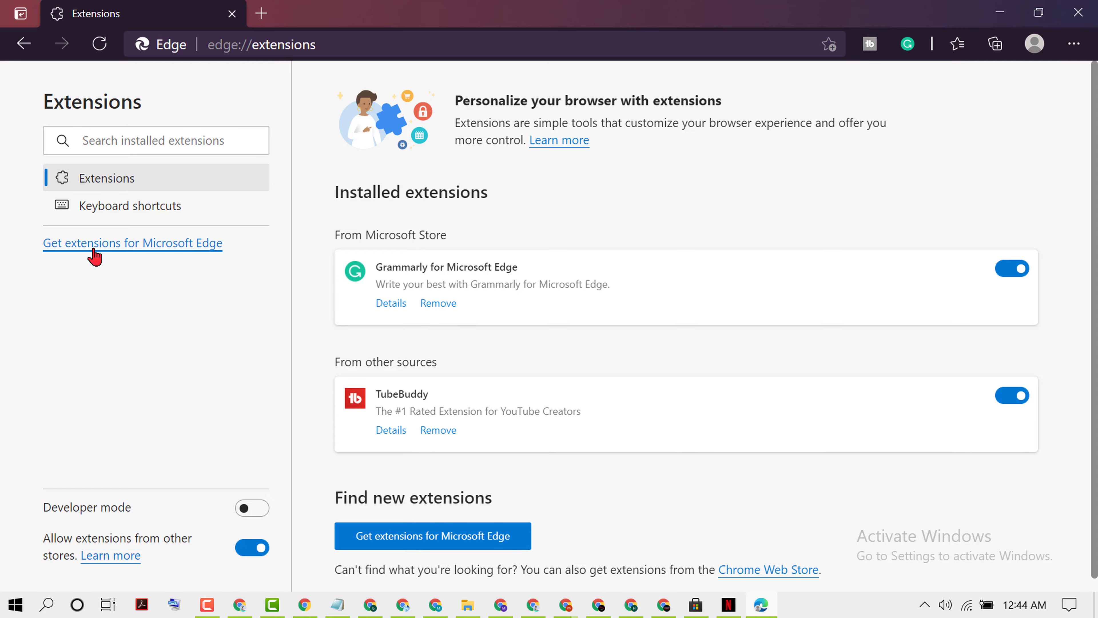
- Search the Edge Add-ons store for 'amazonassistant' via the 'am' suggestion
click(132, 243)
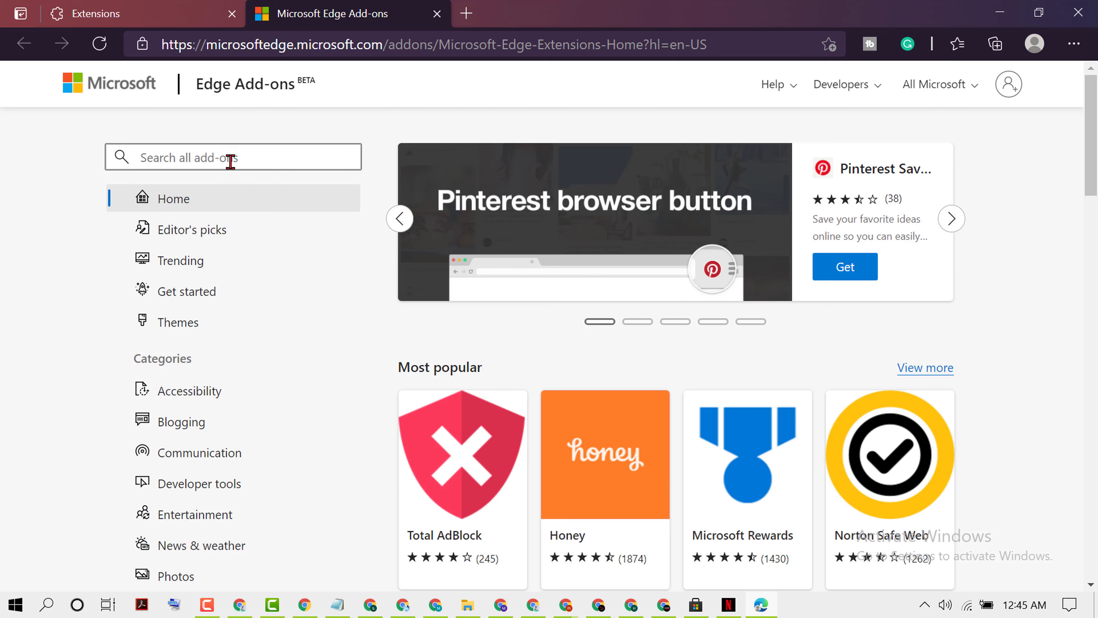
text(a)
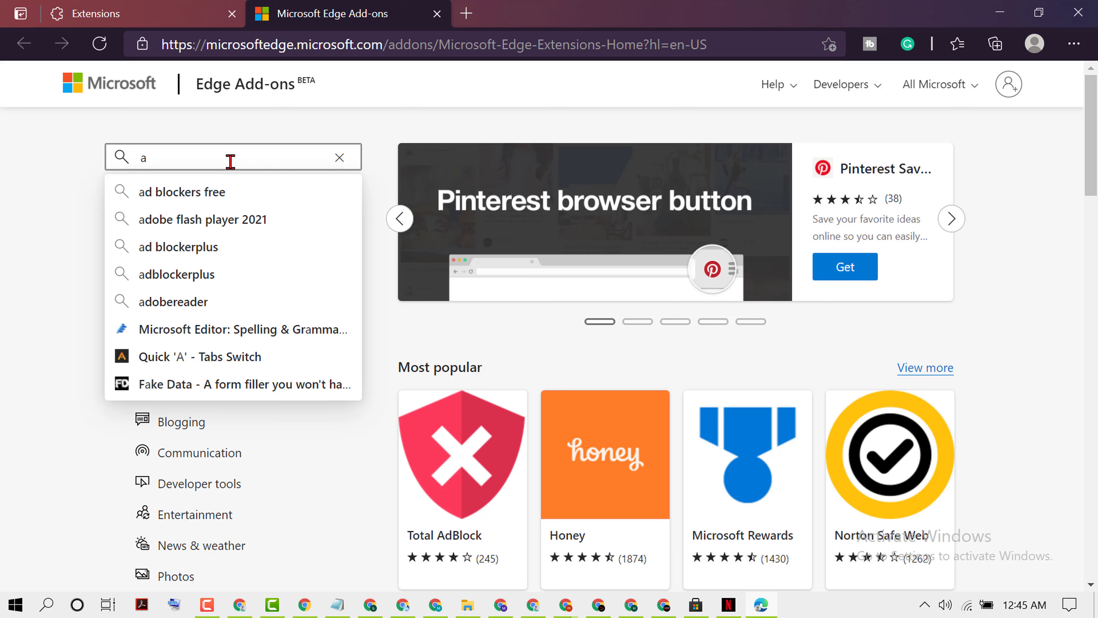
text(m)
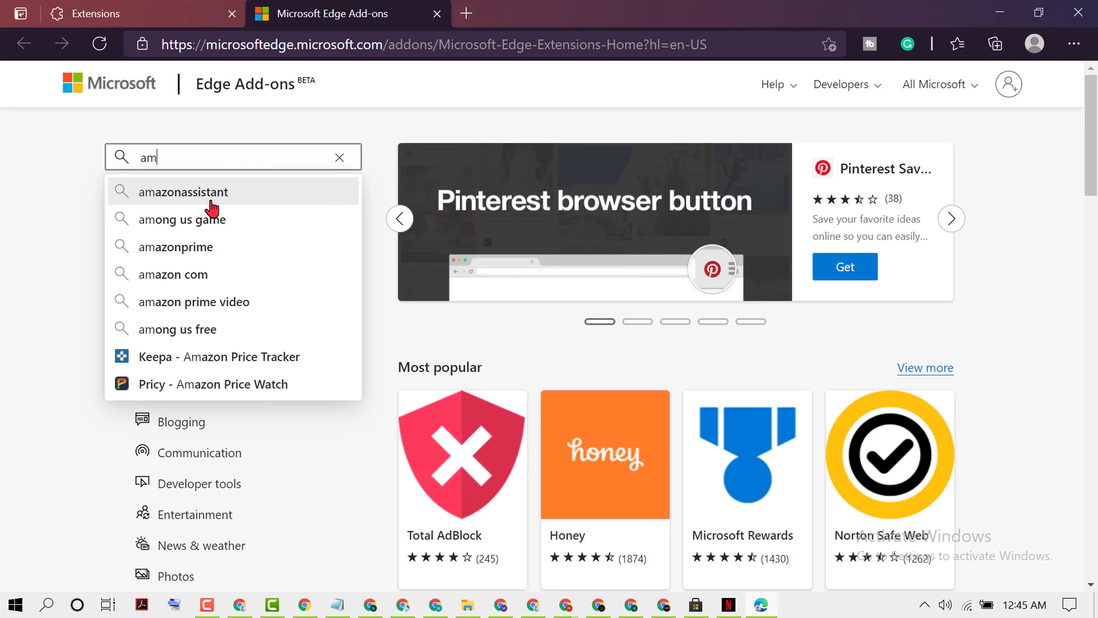
click(184, 191)
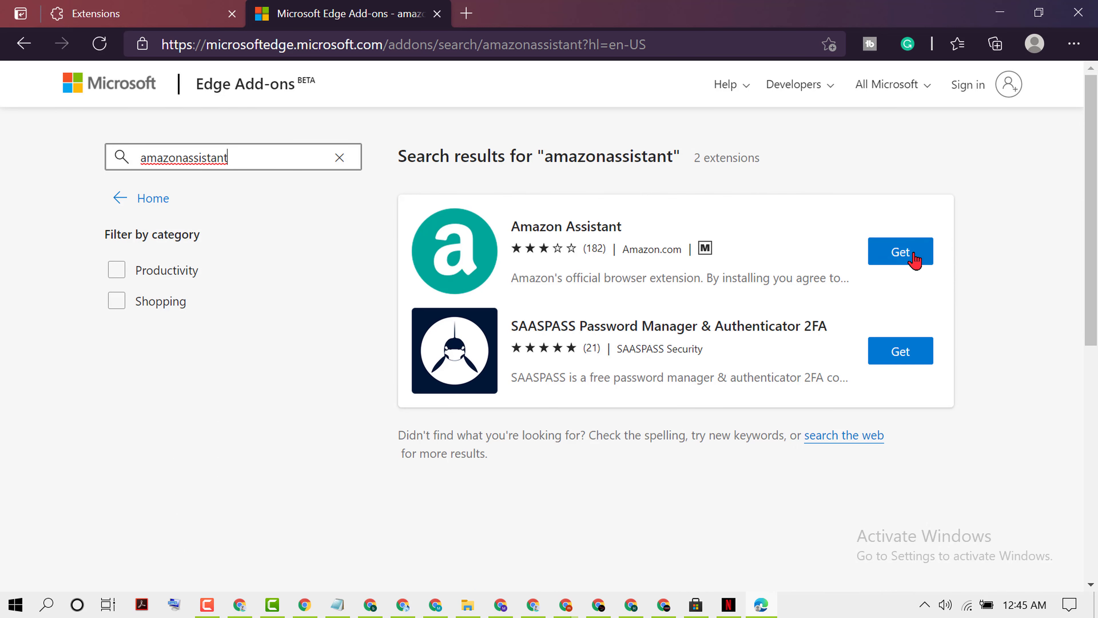
- Install Amazon Assistant, return to the Add-ons results and start a blank new tab
click(900, 251)
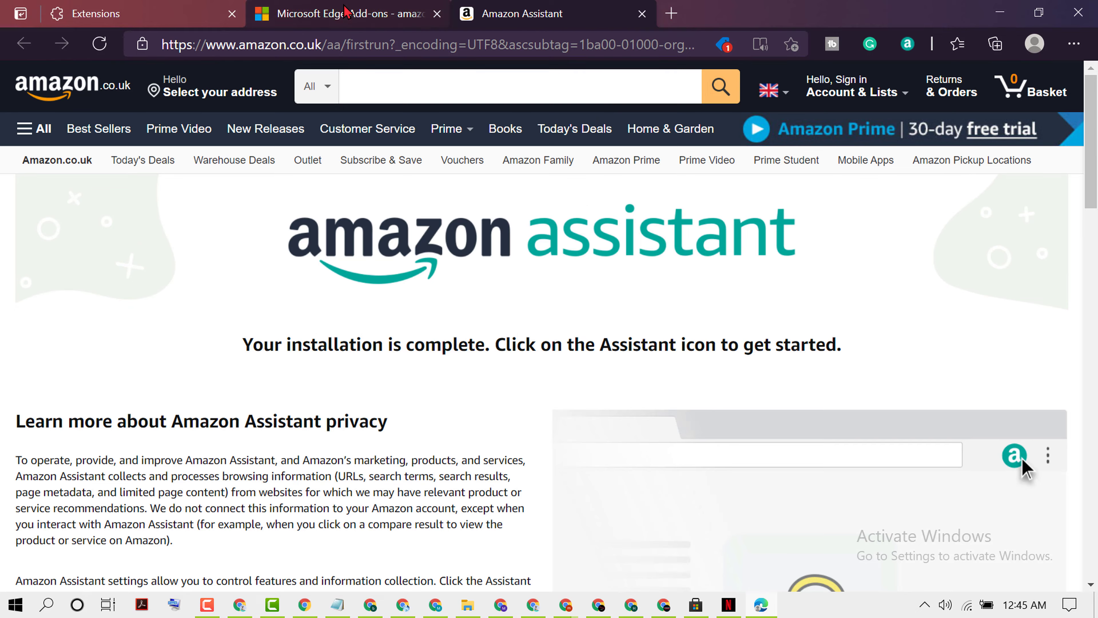
click(337, 14)
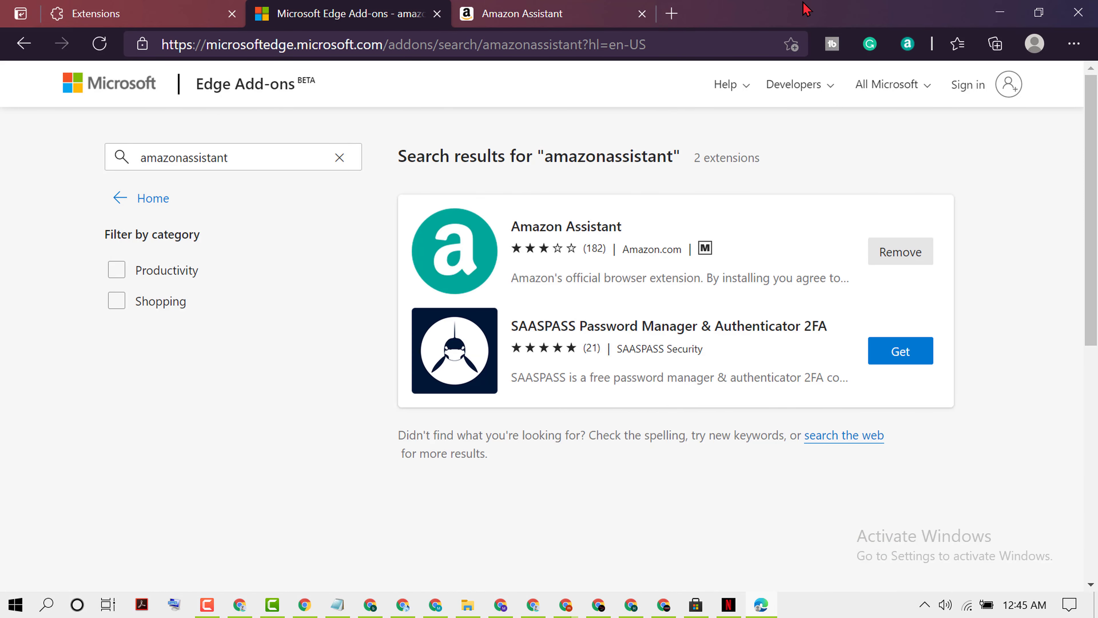
click(671, 13)
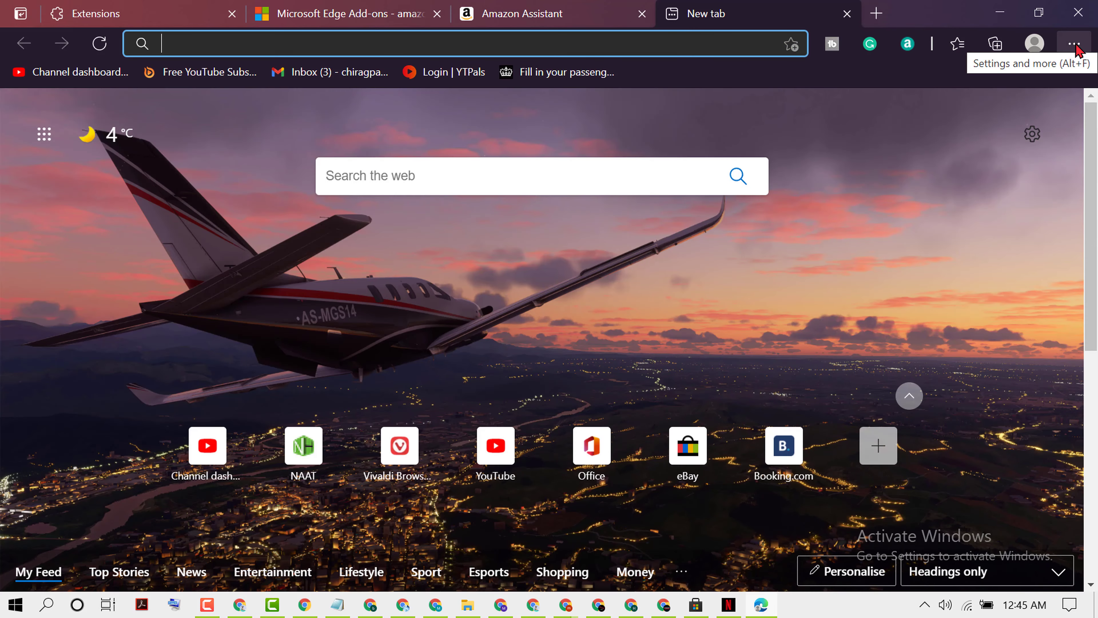
- Check the Extensions page now lists Amazon Assistant with Grammarly and TubeBuddy
click(1075, 43)
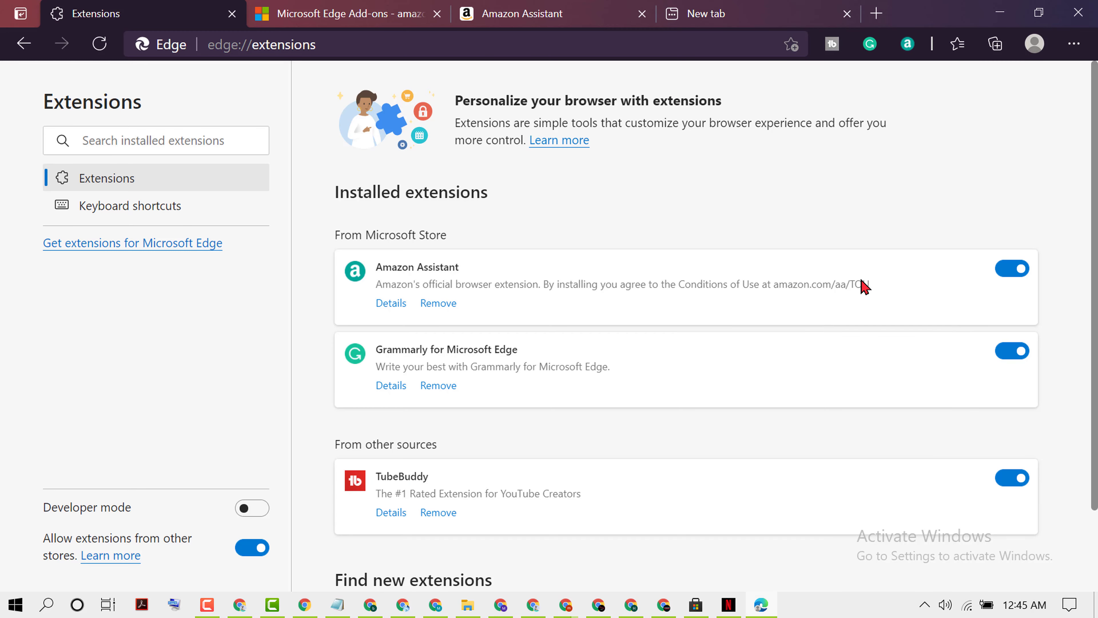
mouse_move(132, 243)
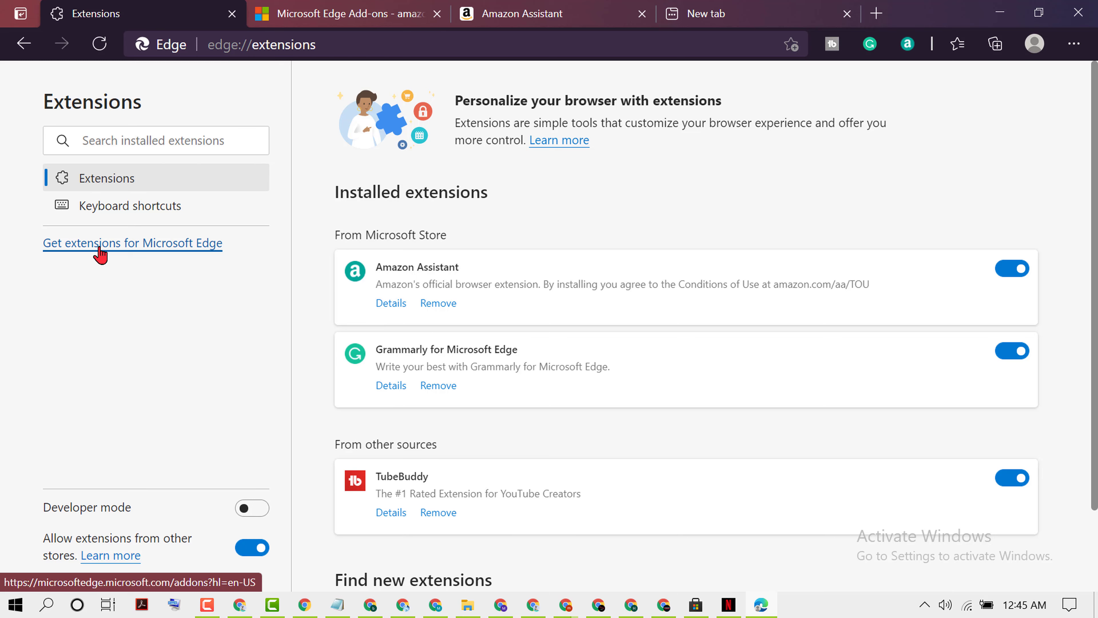
mouse_move(146, 250)
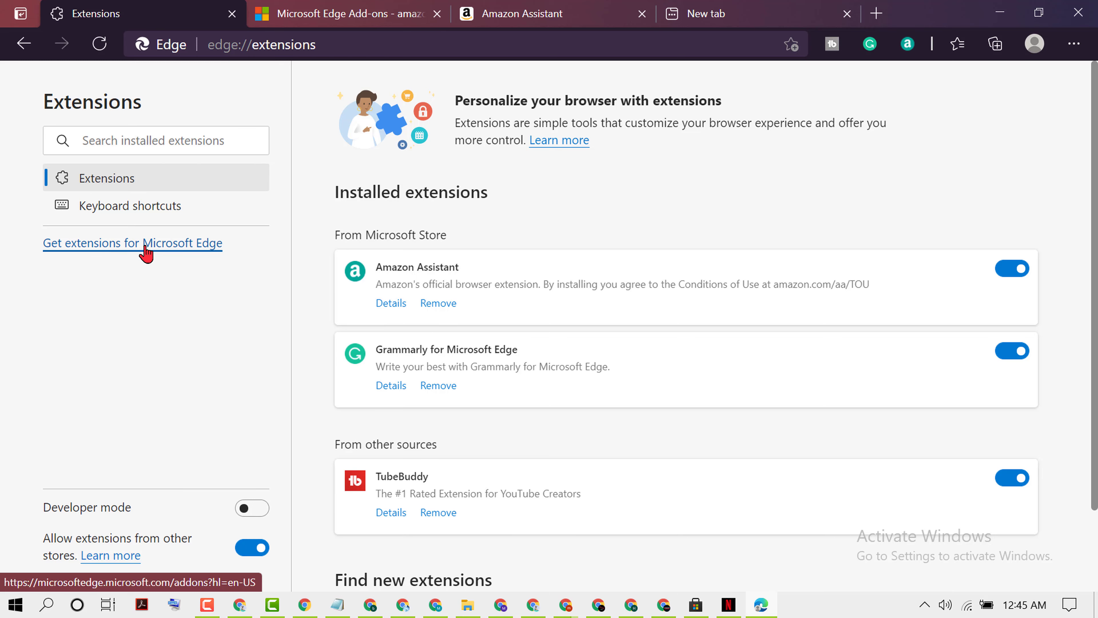
- Return to the Edge Add-ons home page and browse down through its categories
click(132, 242)
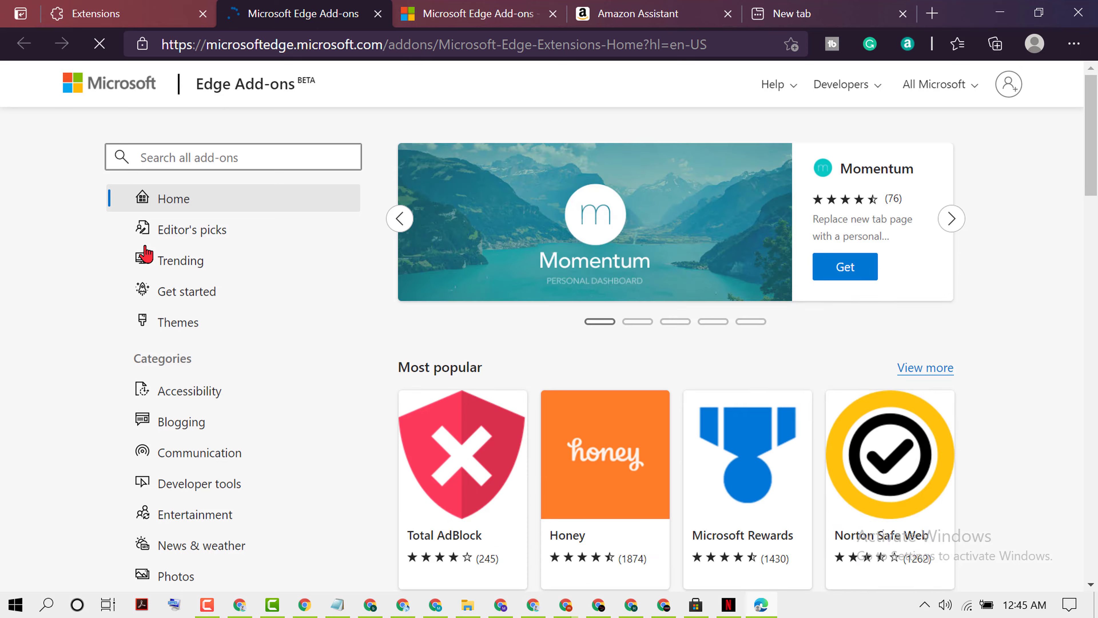
scroll(down, 3)
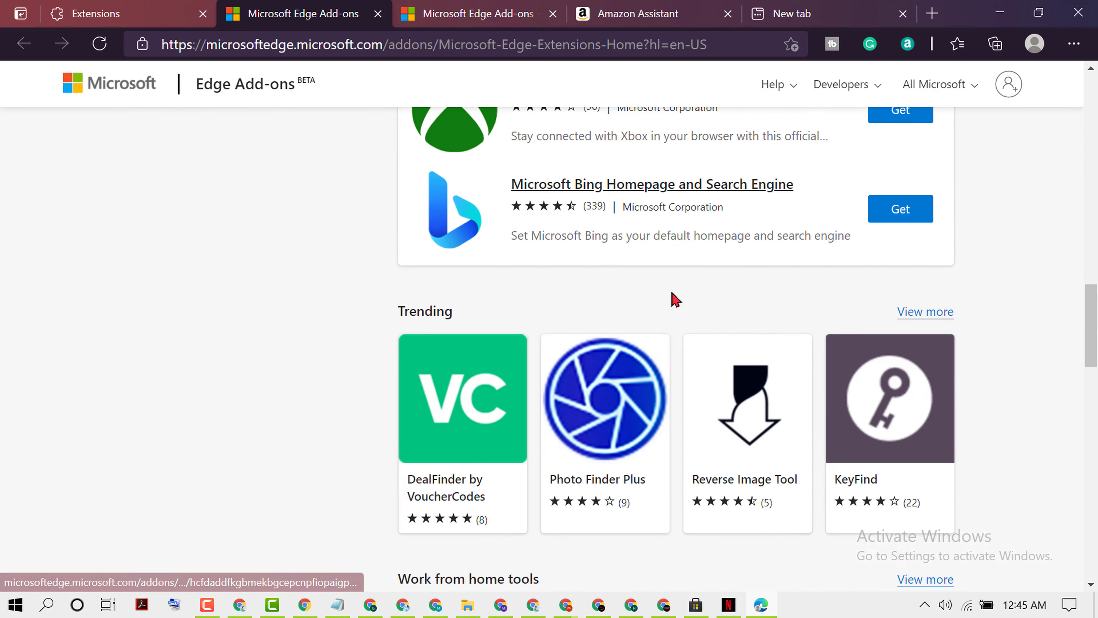
scroll(down, 3)
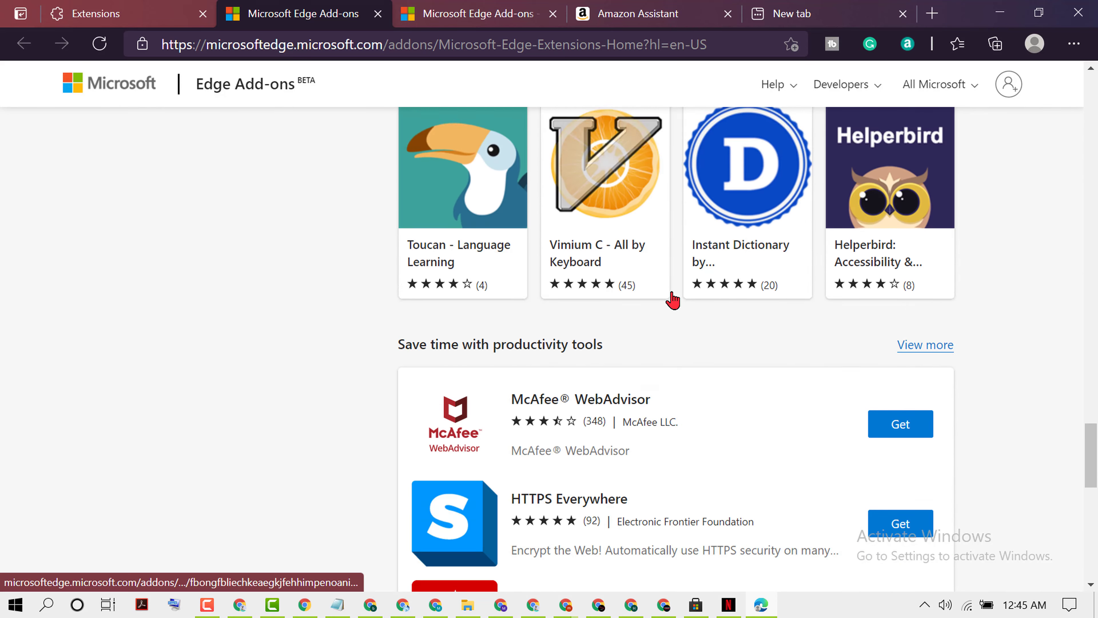
scroll(down, 3)
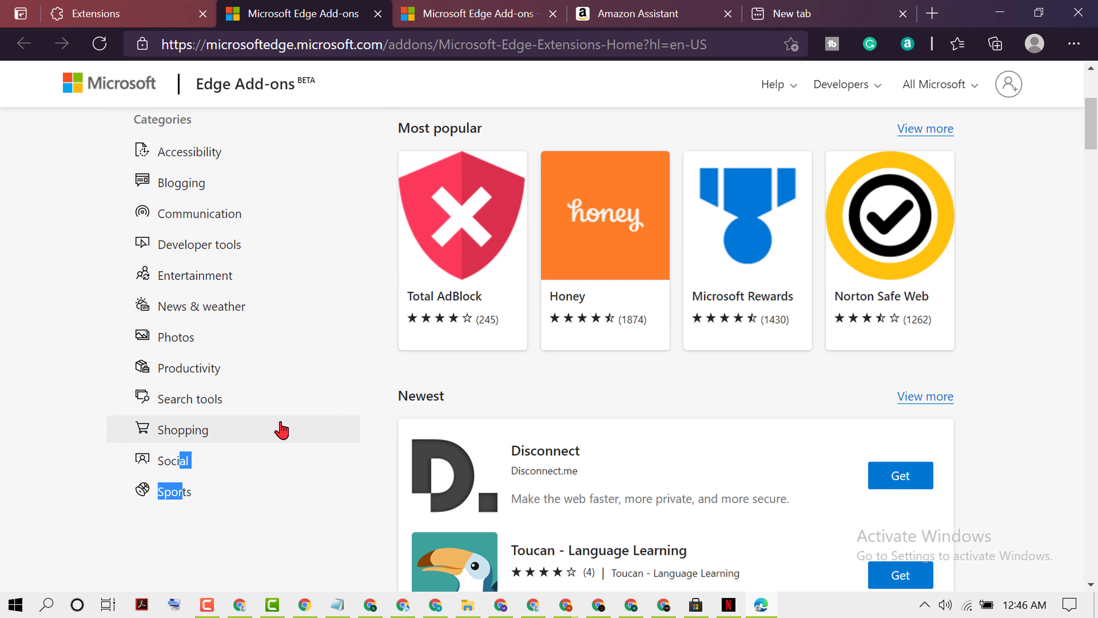
- Install V7 Gmail Zoom from the Accessibility category, confirming the Add extension prompt
click(194, 150)
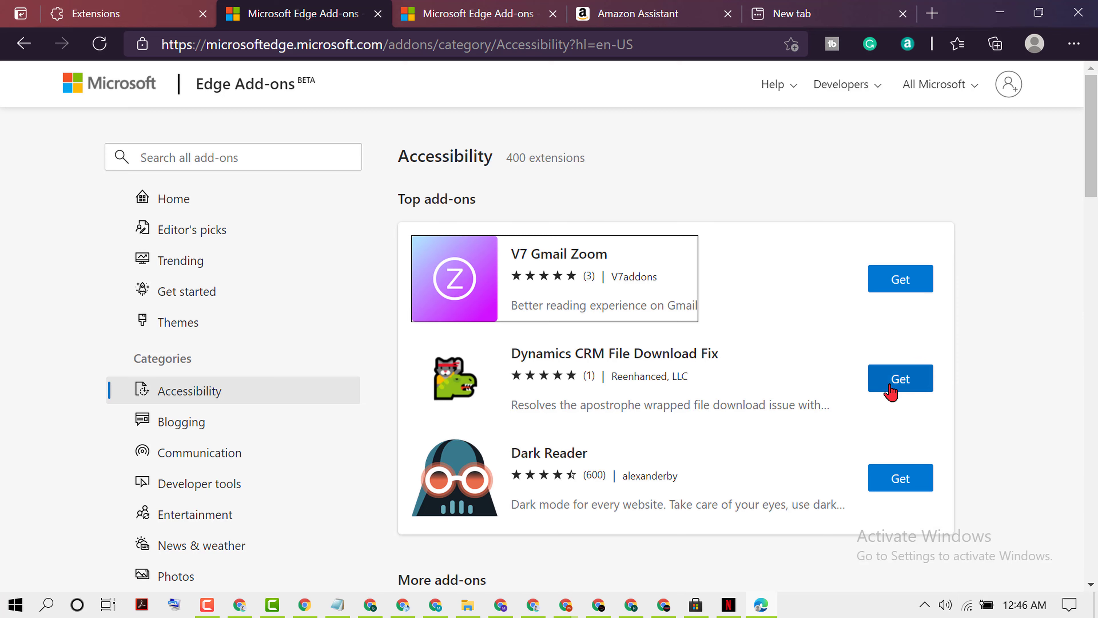
mouse_move(900, 278)
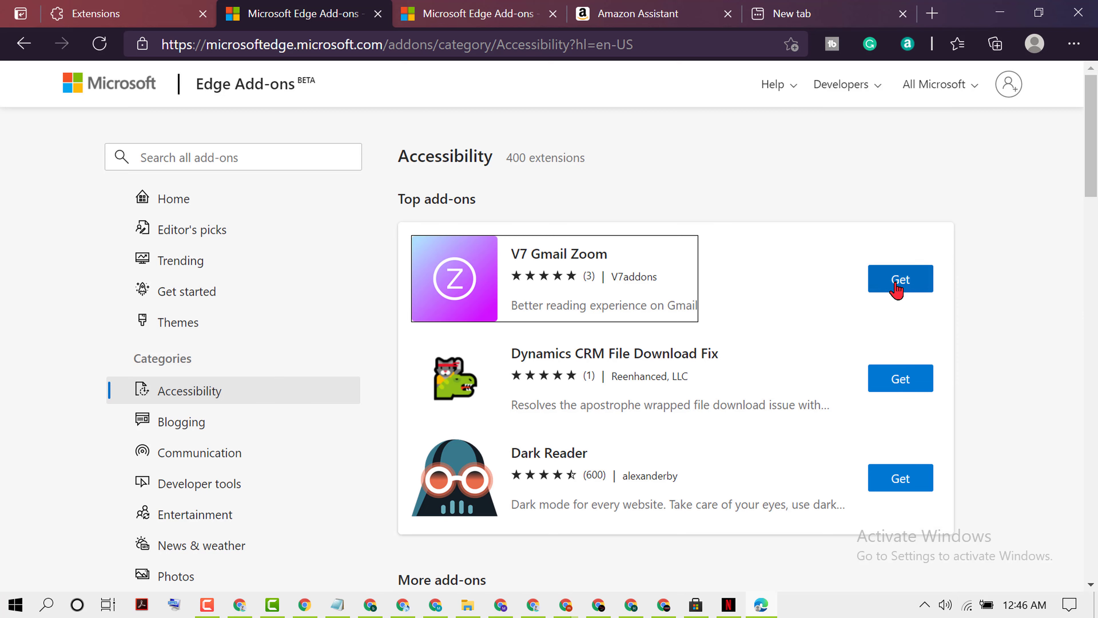
click(899, 278)
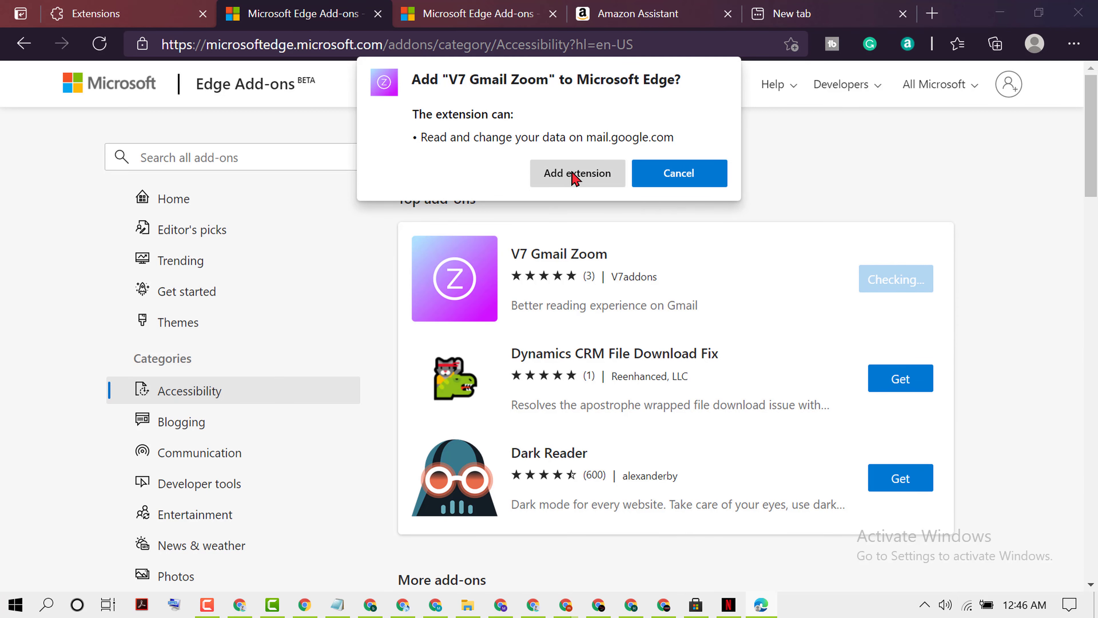
click(577, 173)
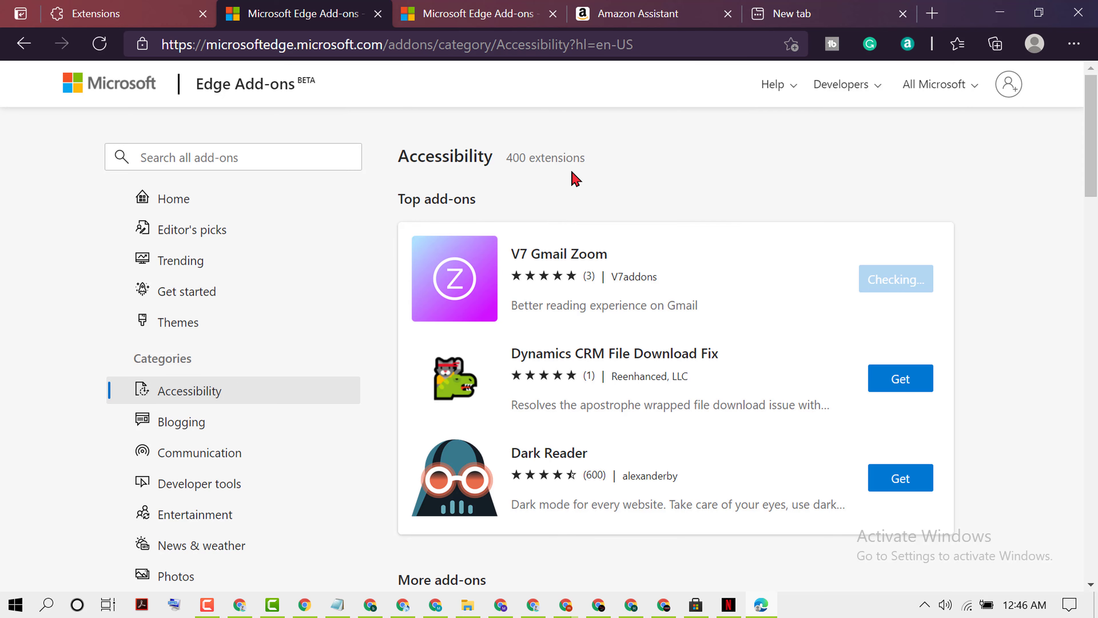
click(895, 278)
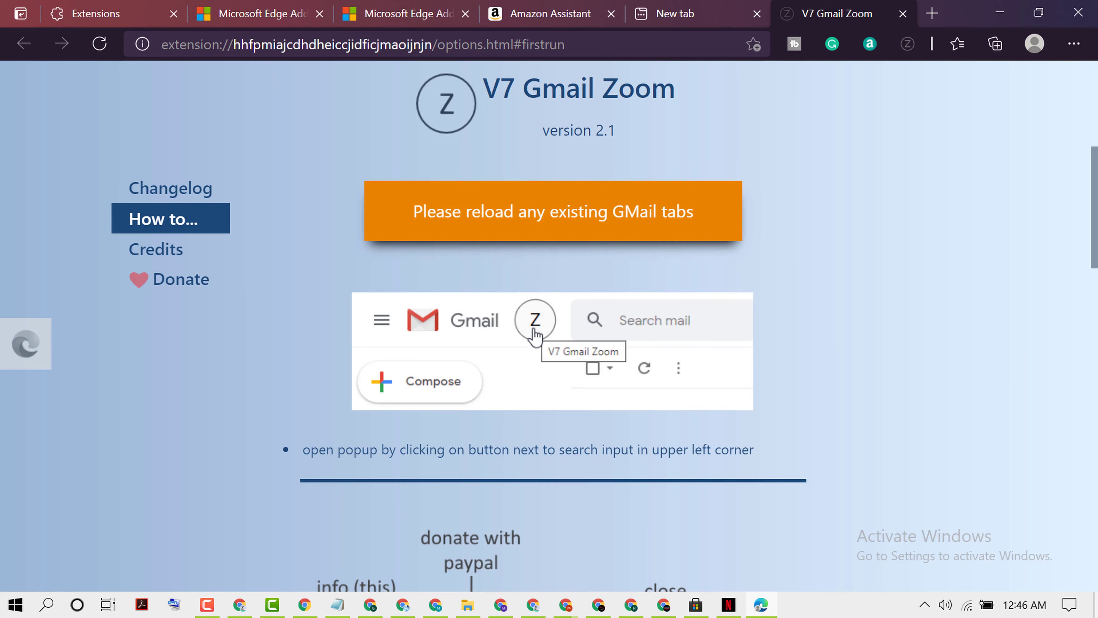
- Bring the Notepad note 'How To Add Microsoft Edge Extensions' to the front
click(338, 604)
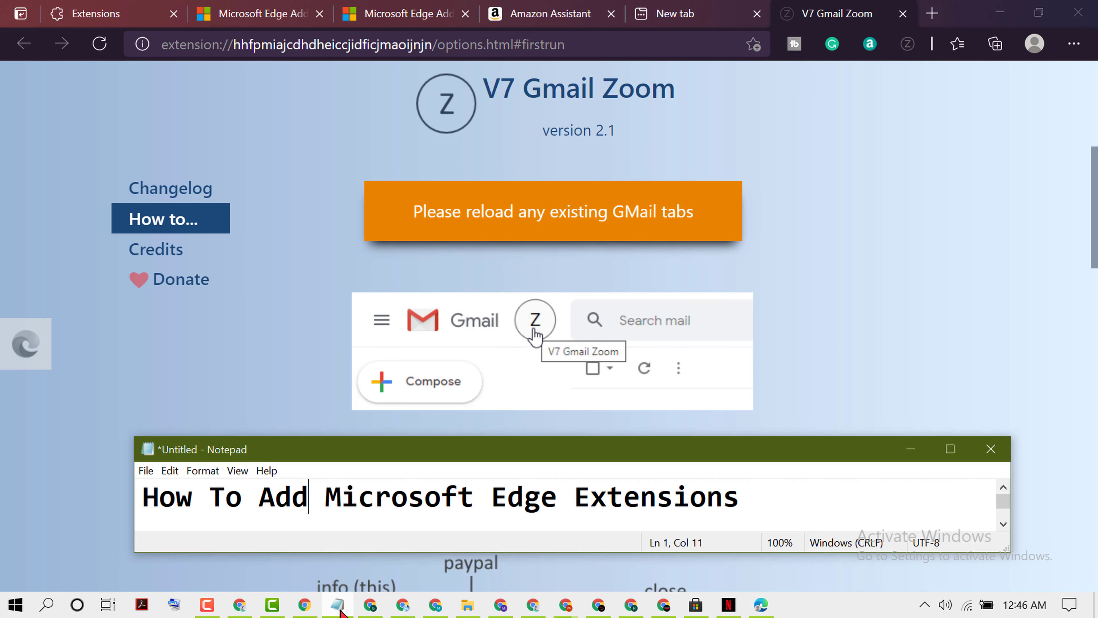